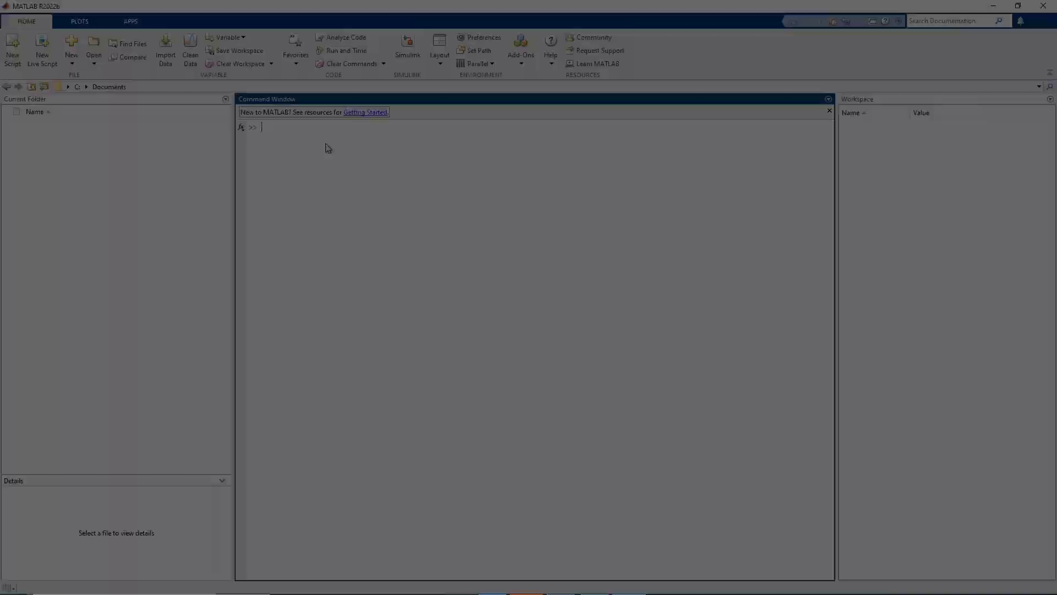
Step: Launch Fuzzy Logic Designer from the Command Window with the fuzzy command
text(fuzzy)
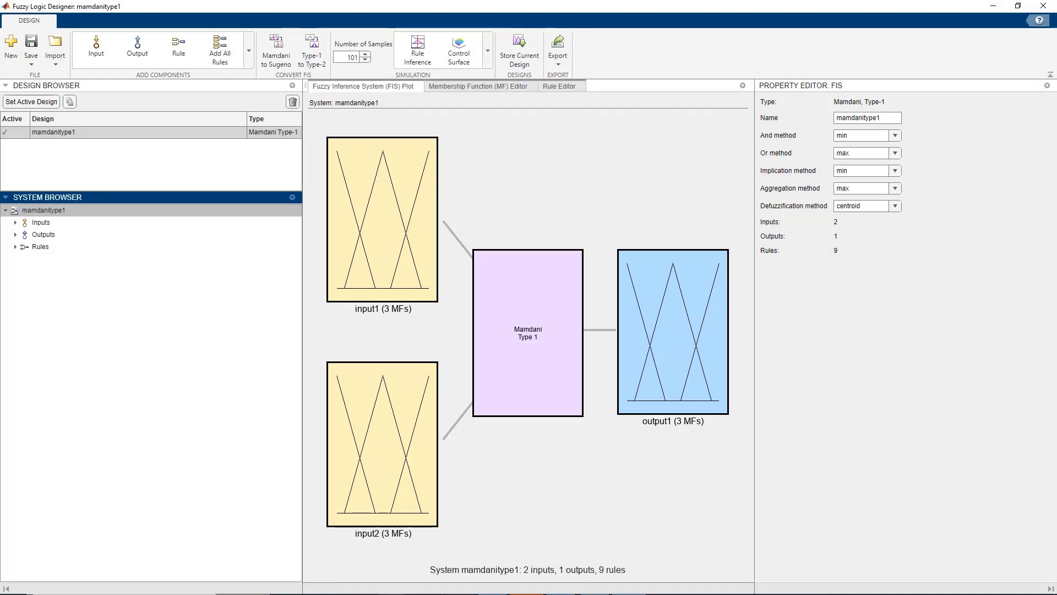
Step: Name input1 service, input2 food and output1 tip in the Property Editor
click(382, 218)
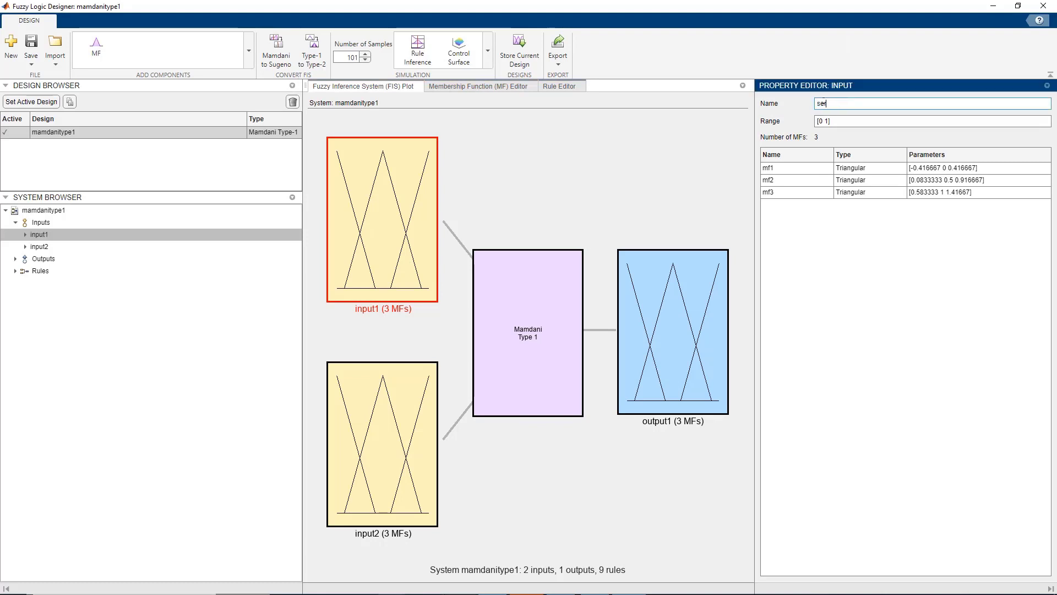
click(382, 444)
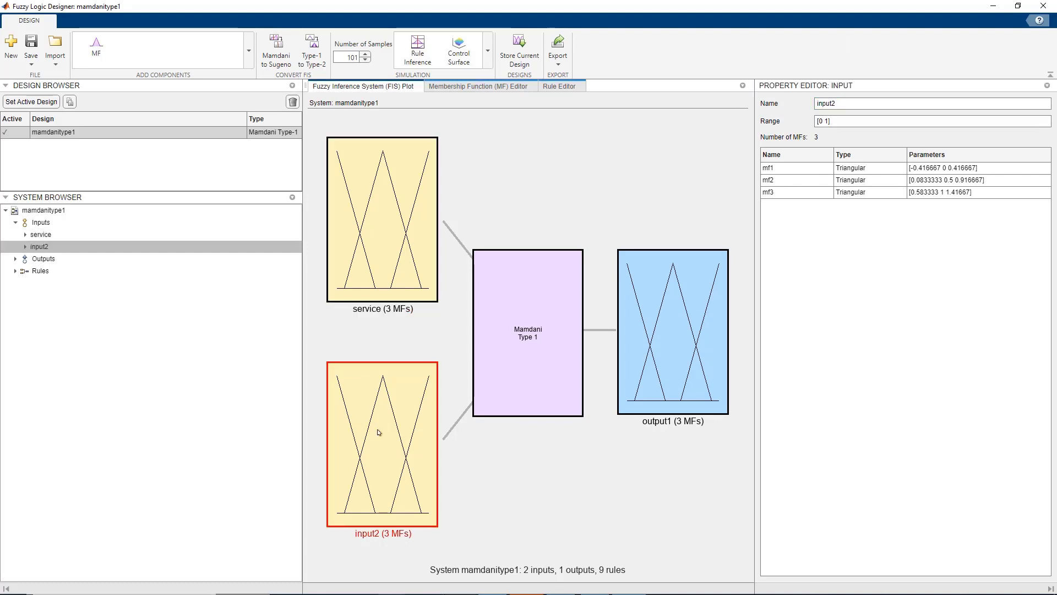
click(672, 333)
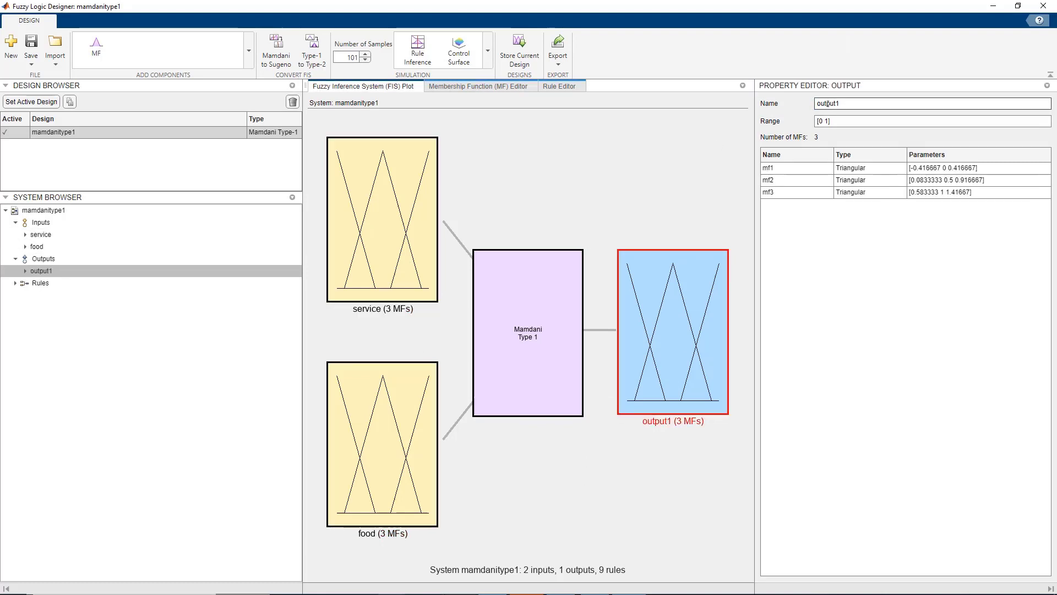
text(tip)
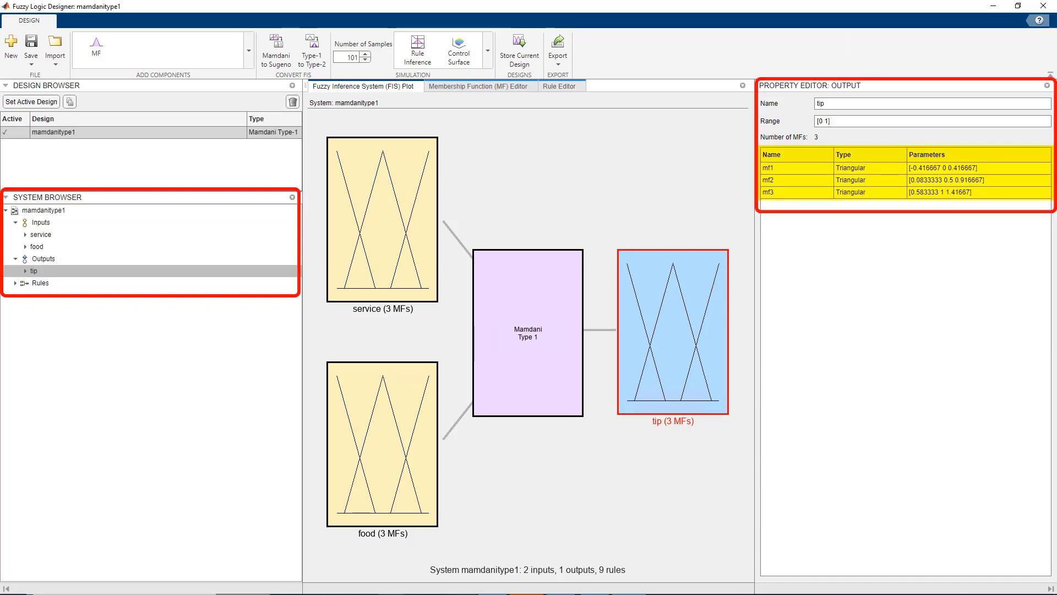
Step: Make service's third membership function Gaussian and narrow the excellent curve
click(40, 233)
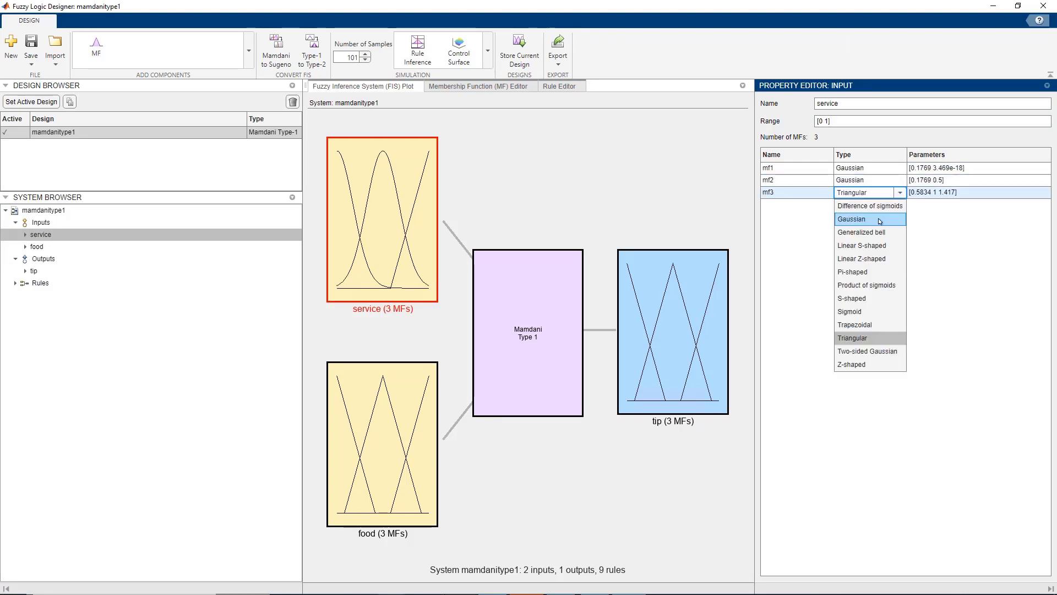
click(851, 218)
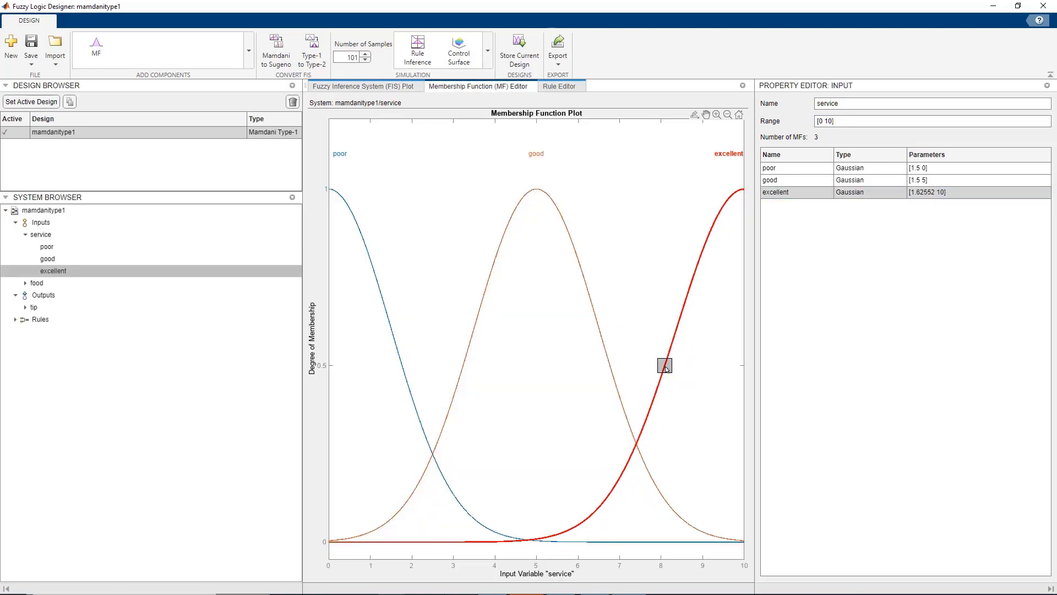
drag(665, 366, 667, 364)
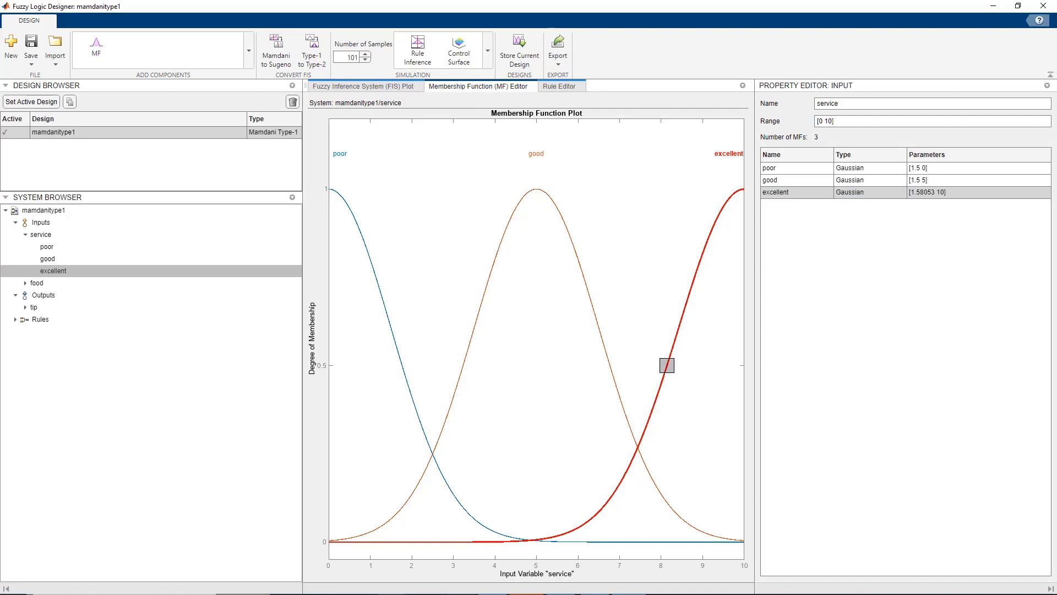
click(362, 86)
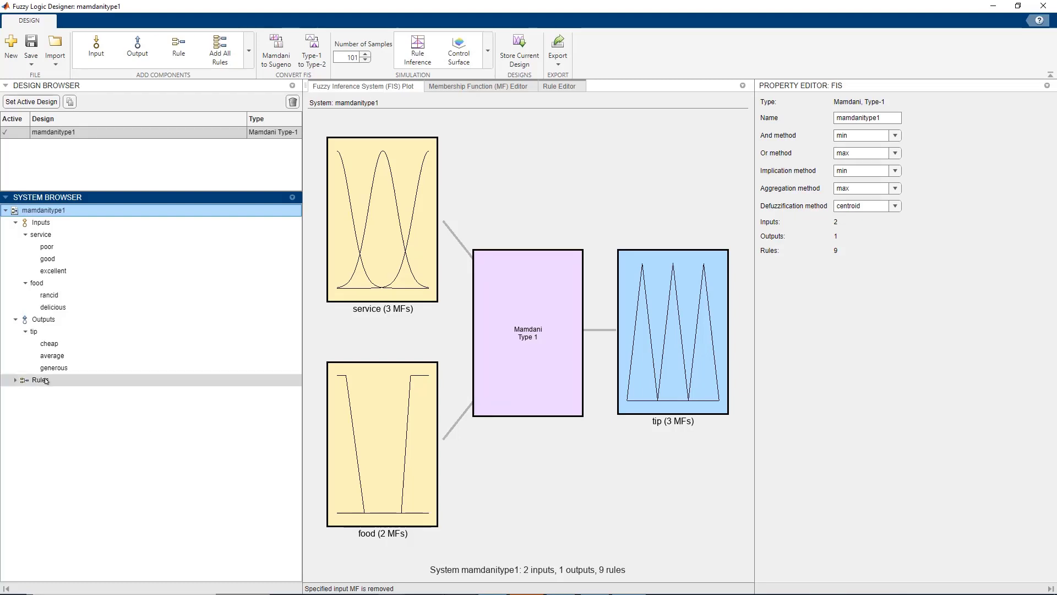
Step: List the nine default rules in the Rule Editor and inspect rule1 and rule2
right_click(37, 380)
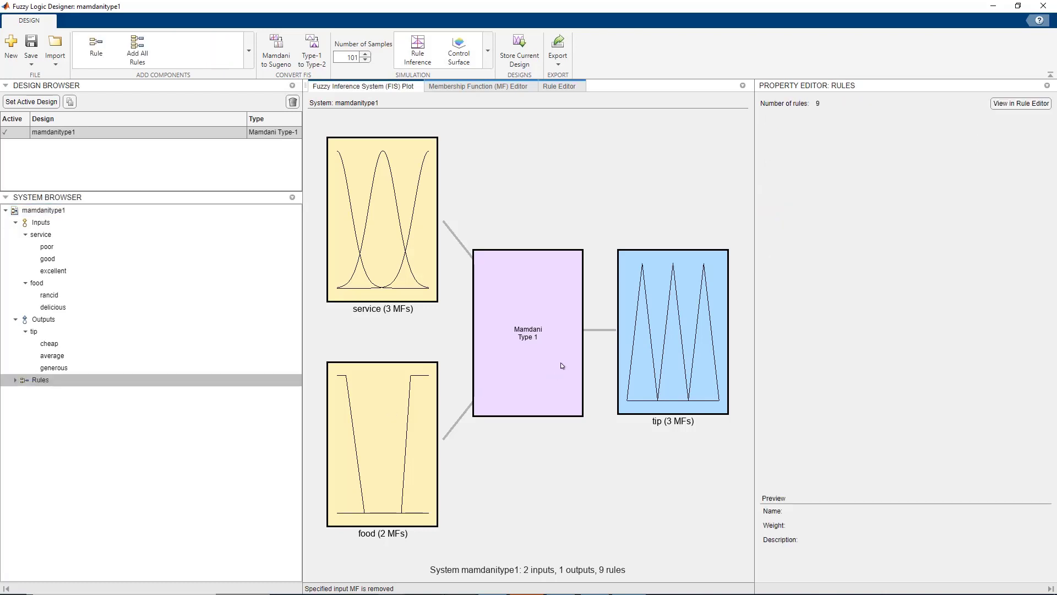
click(527, 335)
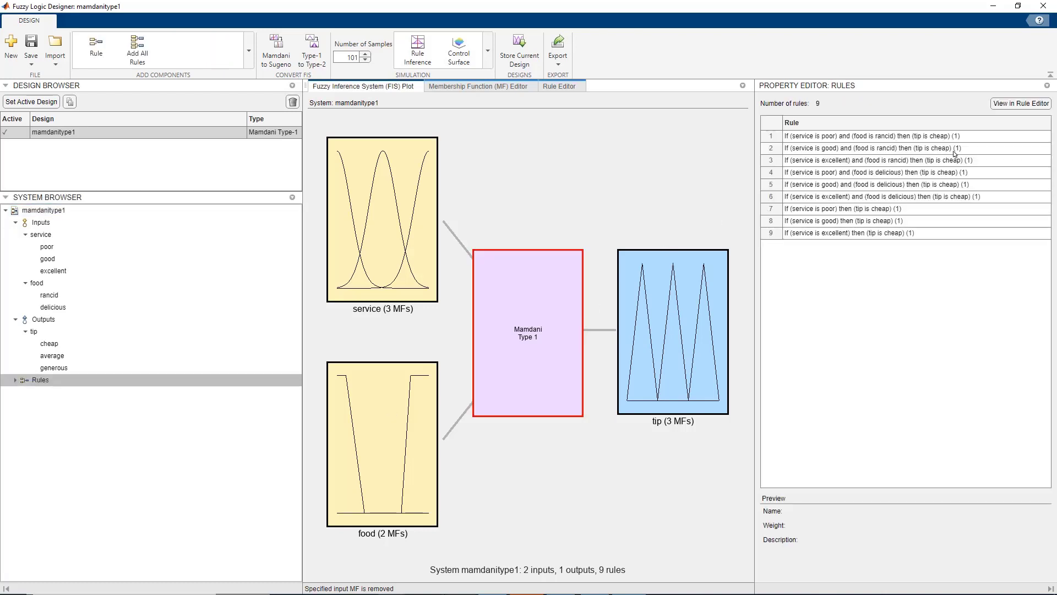
click(559, 86)
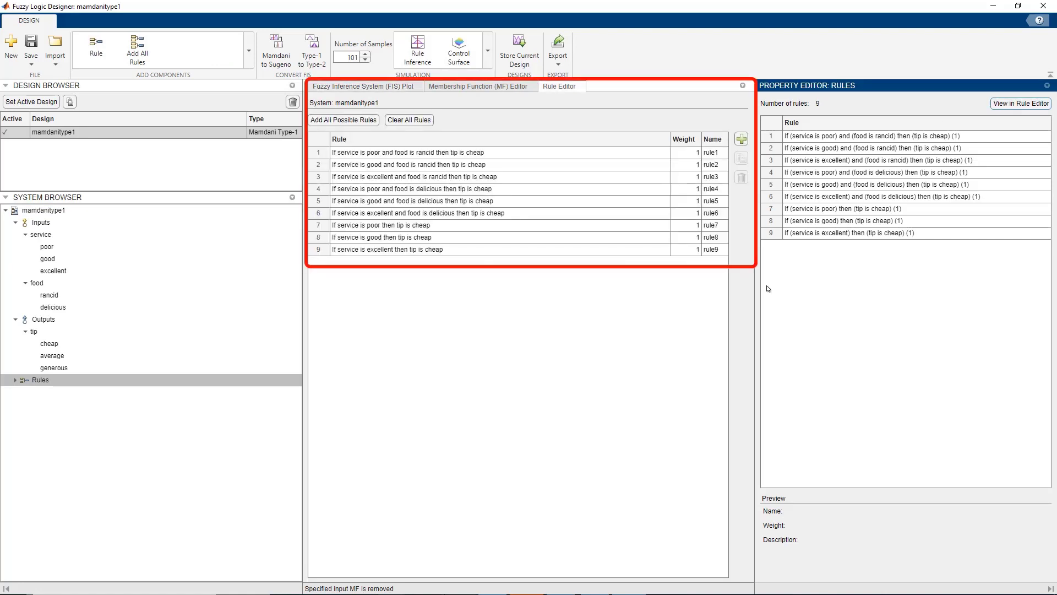
mouse_move(476, 159)
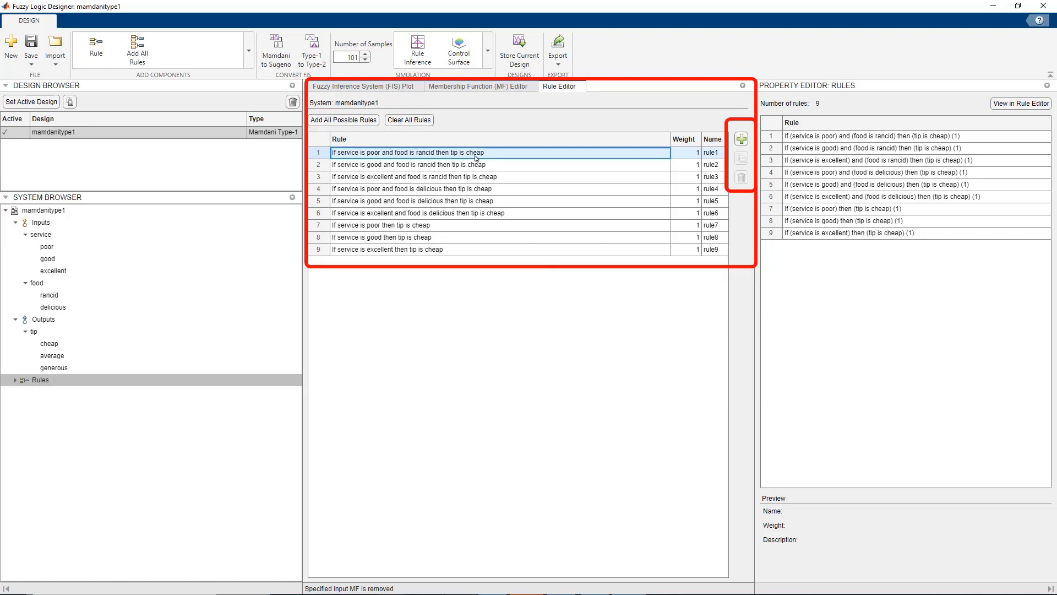
click(14, 380)
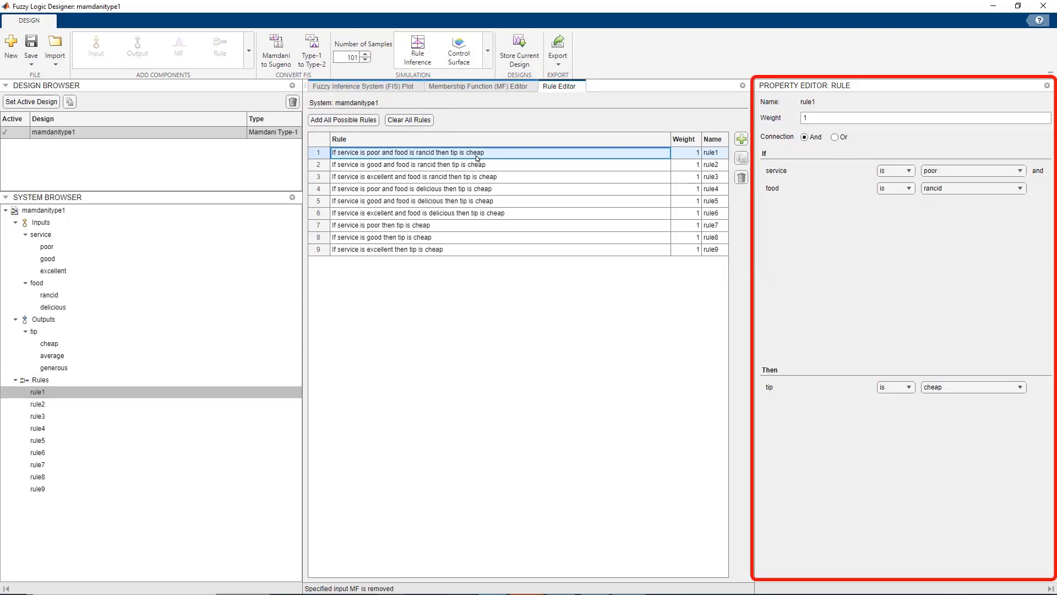
click(408, 165)
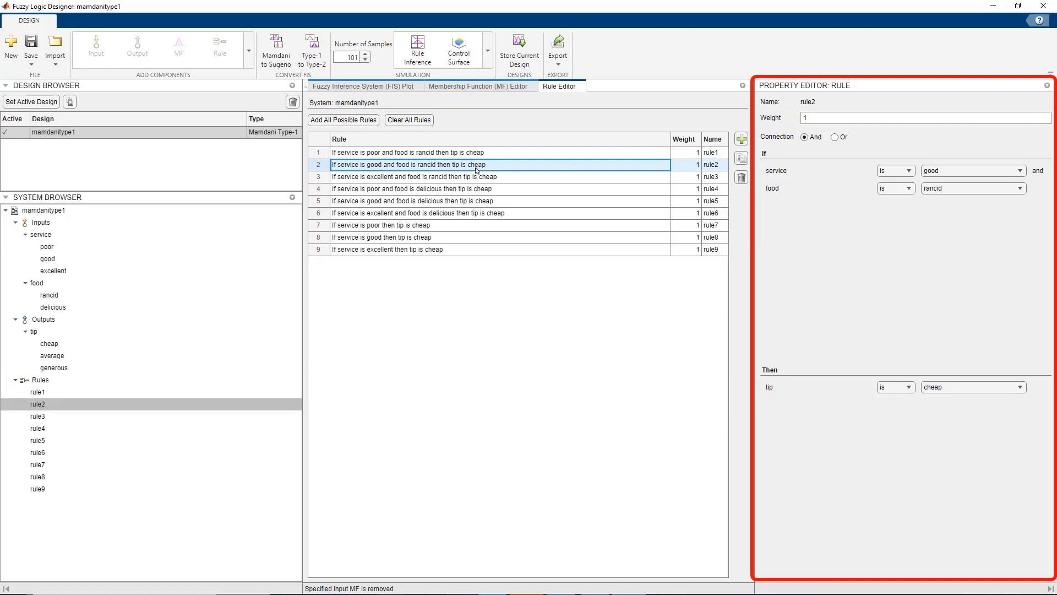
click(408, 152)
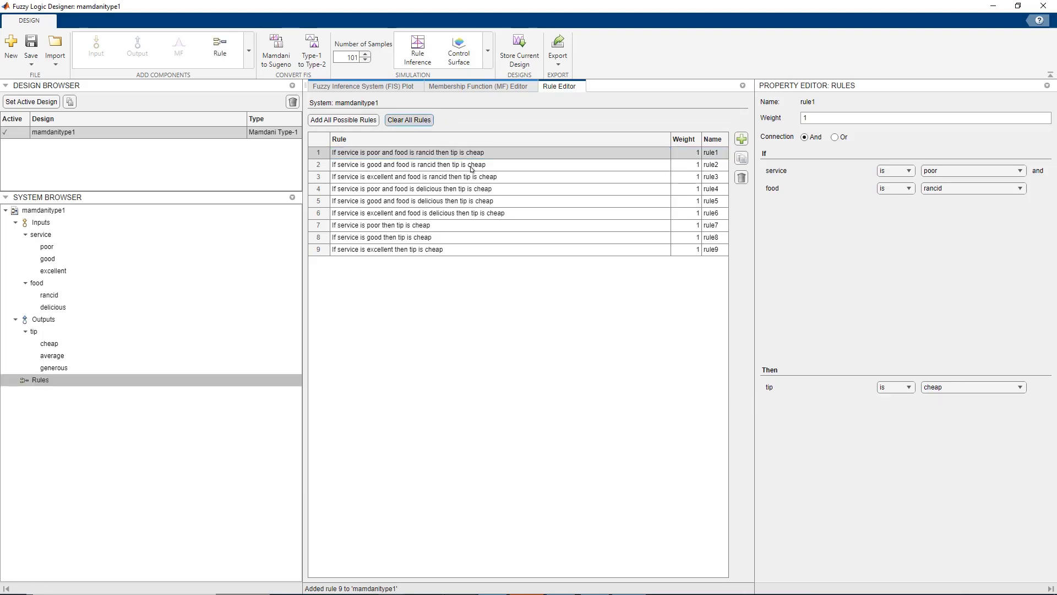
Step: Clear the old rules, add rule1 and a rule2 giving an average tip for good service
click(409, 120)
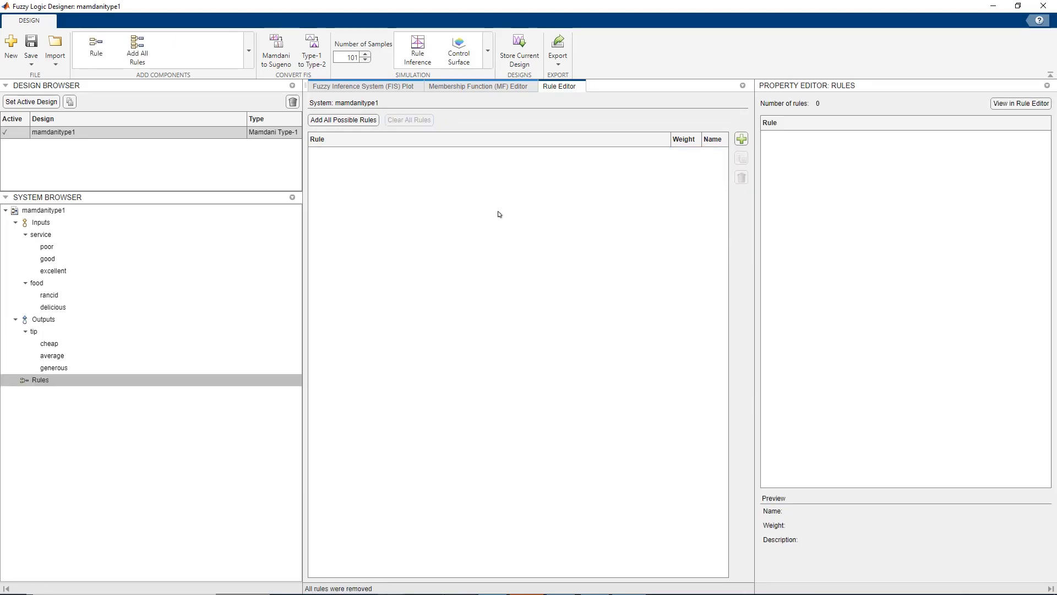
click(741, 139)
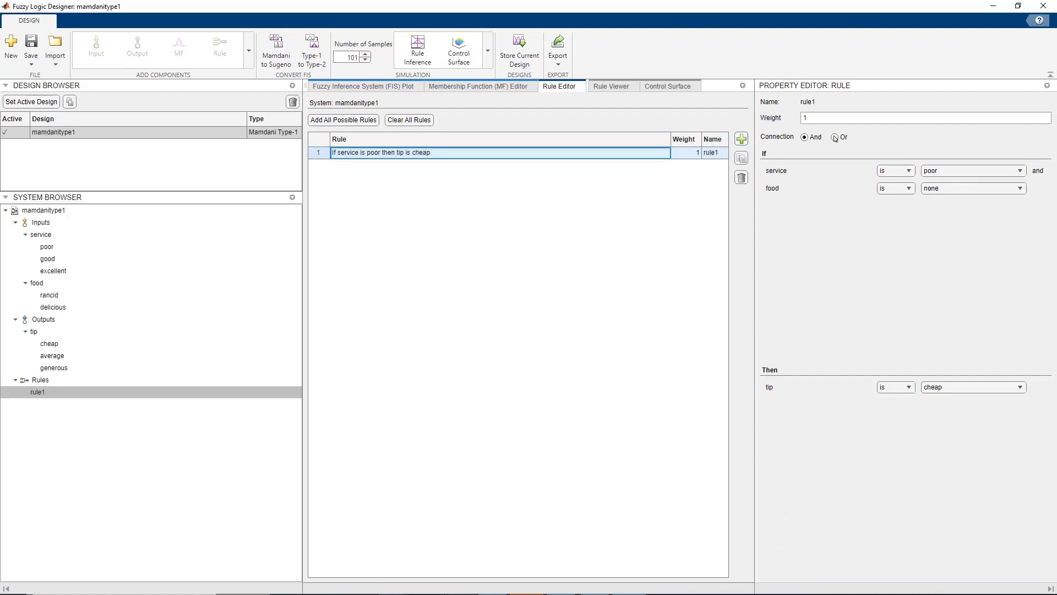
click(834, 138)
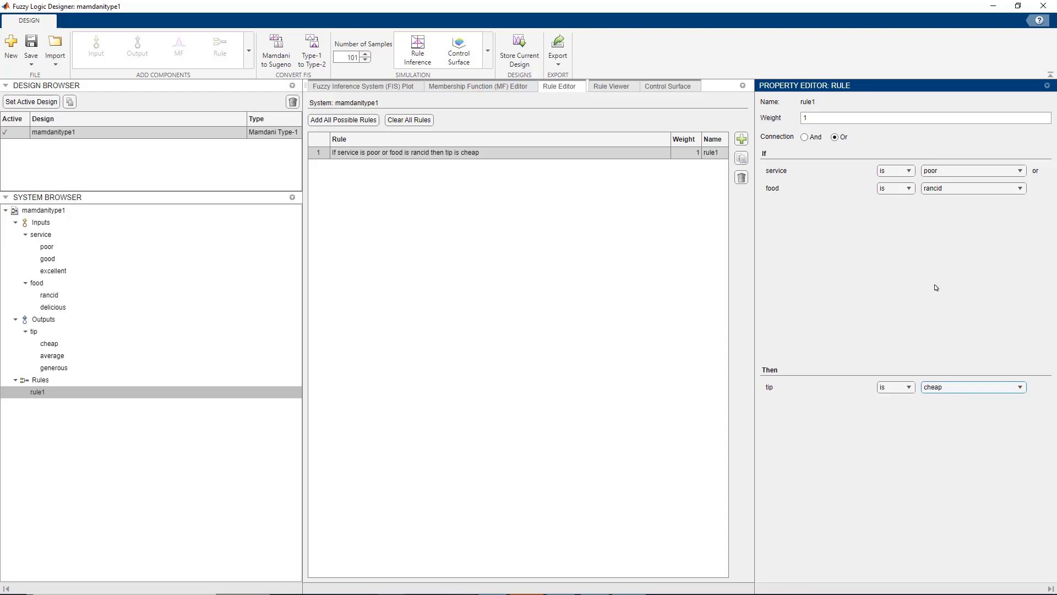
click(741, 139)
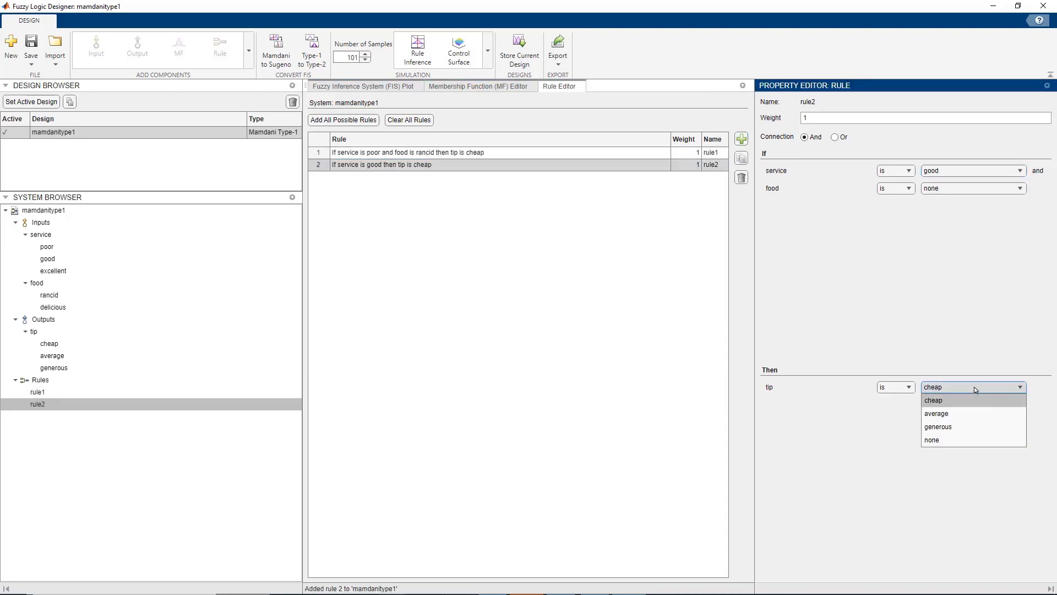
click(936, 413)
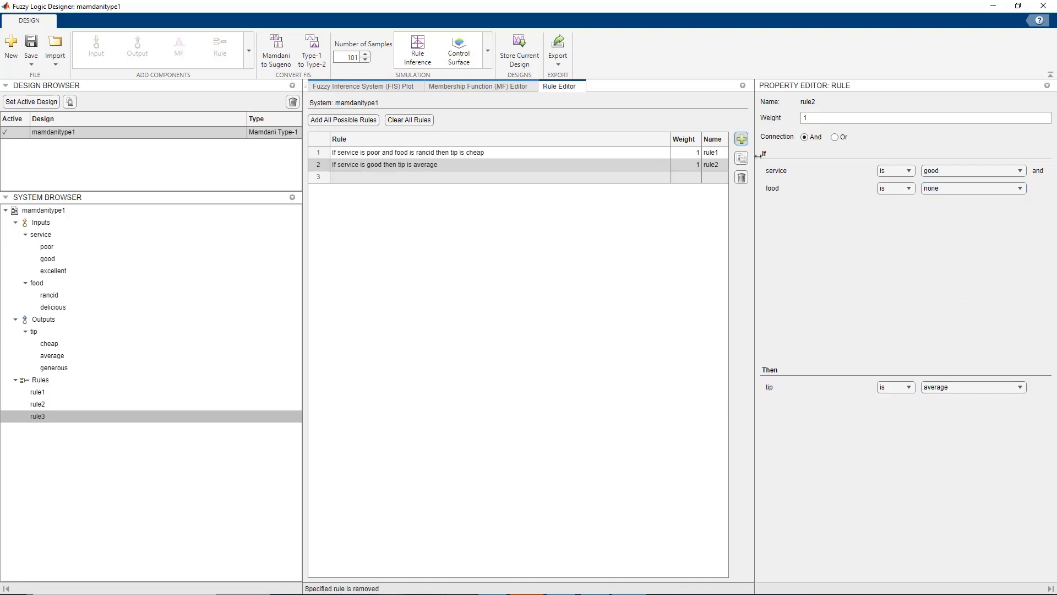
Step: Add rule3: service excellent or food delicious gives a generous tip
click(741, 139)
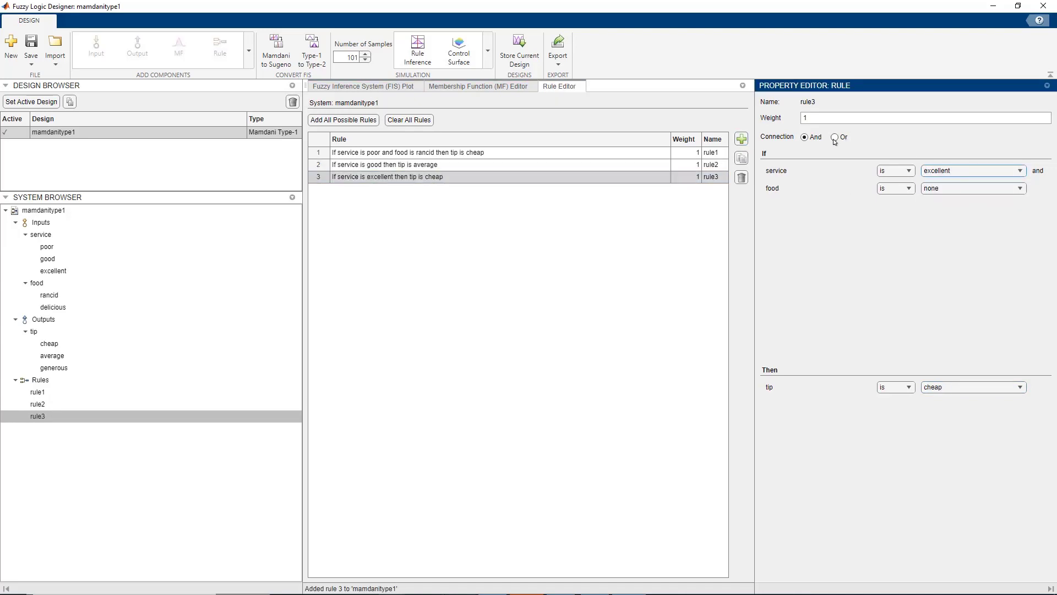
click(834, 137)
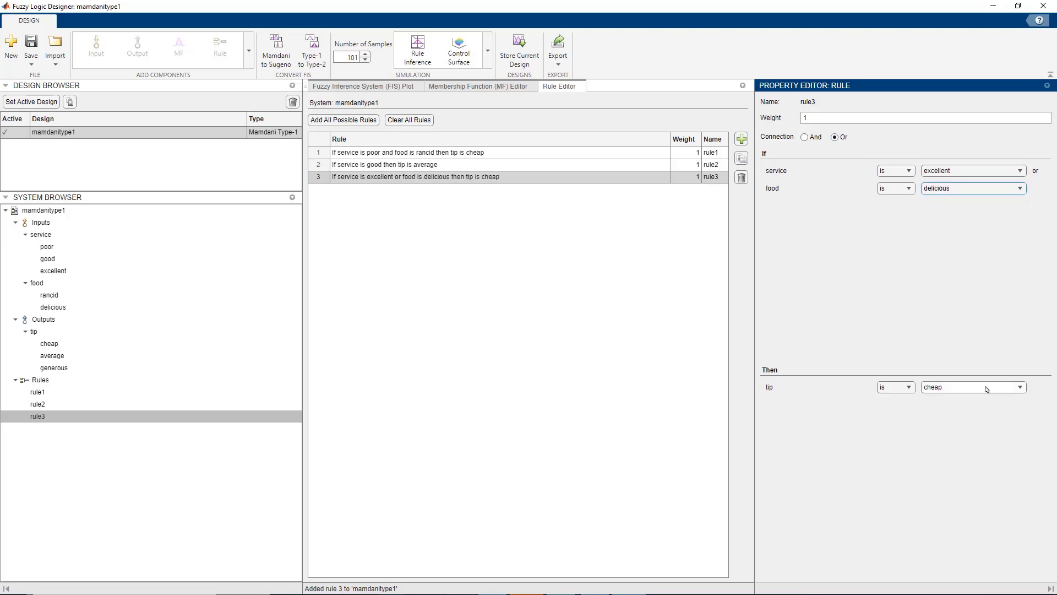
click(969, 386)
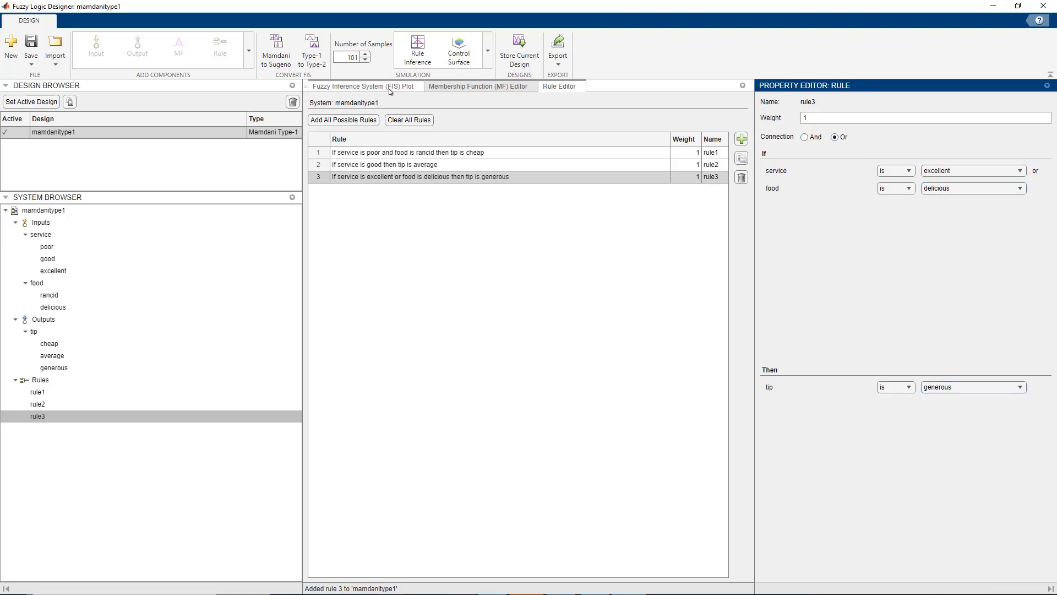
click(364, 86)
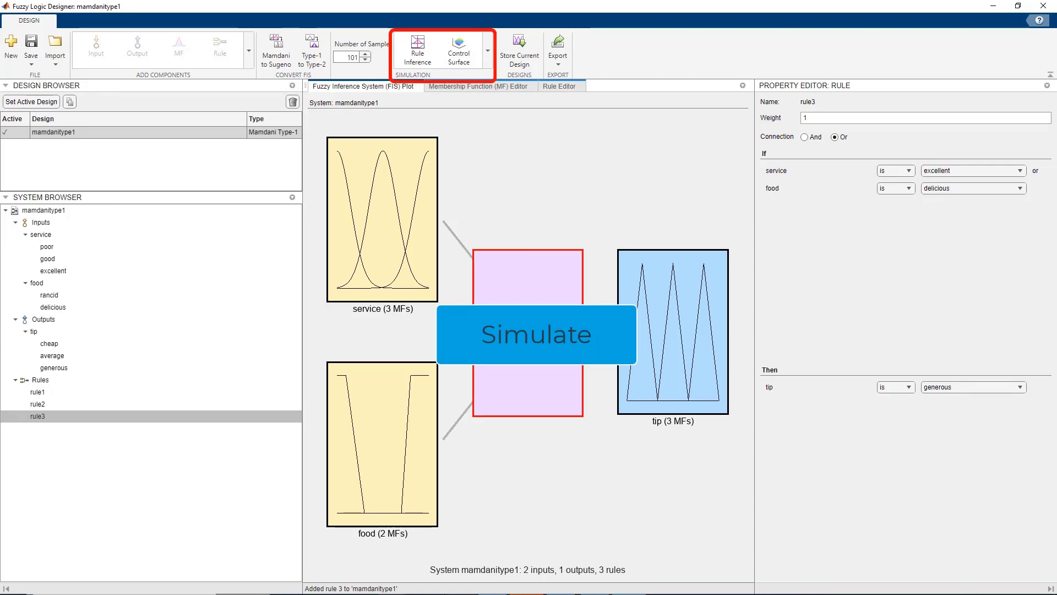
mouse_move(416, 51)
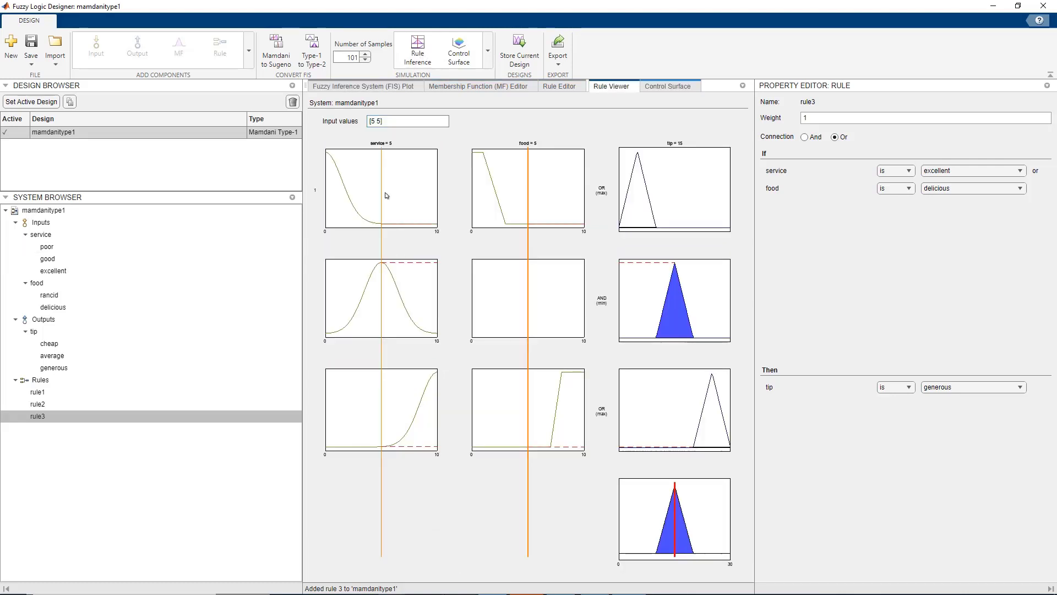
Step: Simulate poor service, food about 8.7 and service 5, then view the tip control surface
drag(387, 196, 349, 196)
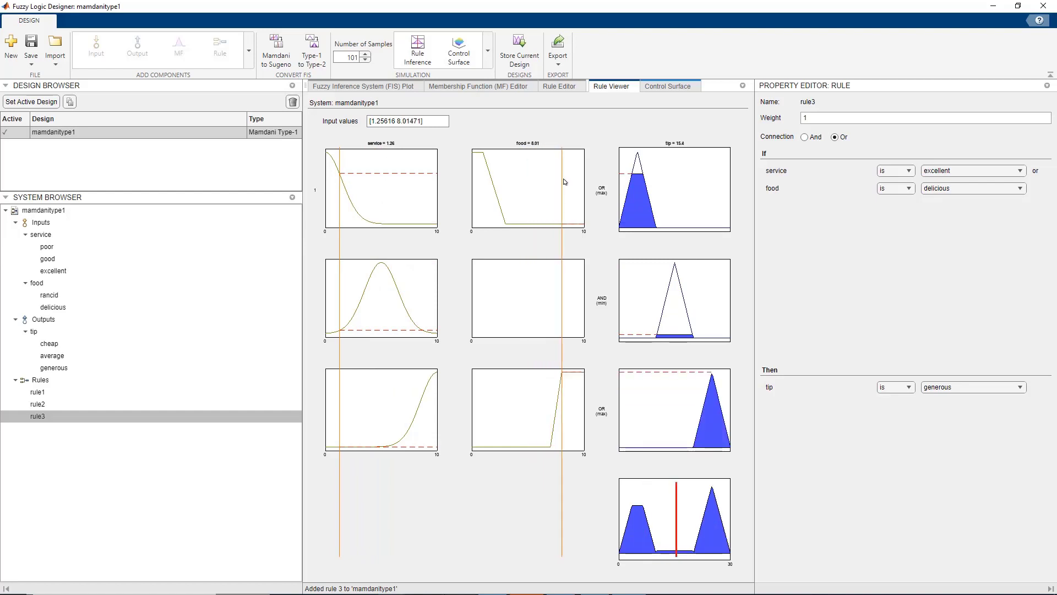
drag(546, 188, 561, 188)
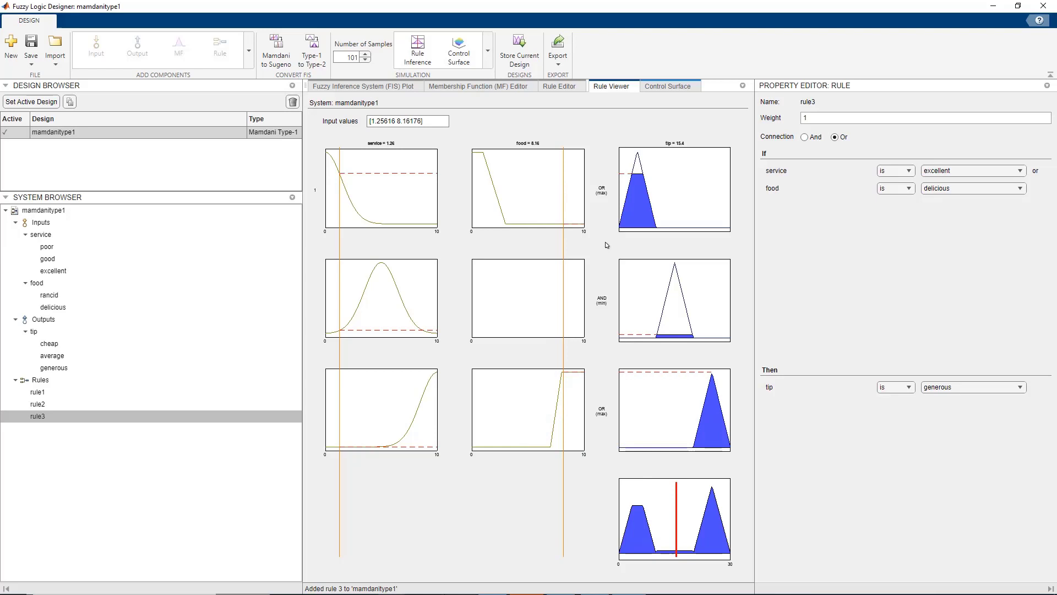
mouse_move(585, 345)
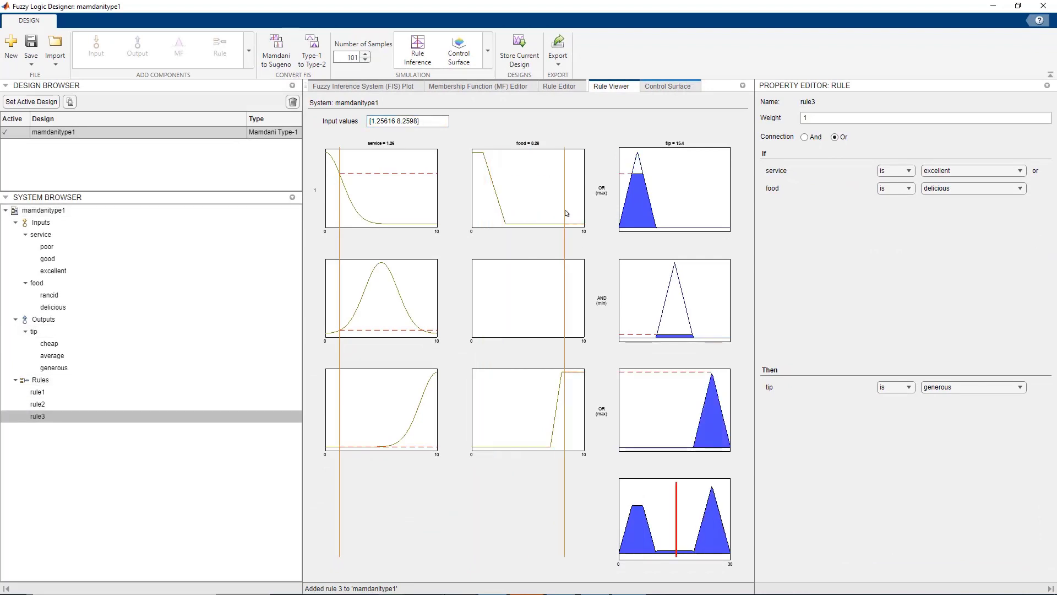
drag(553, 189, 566, 188)
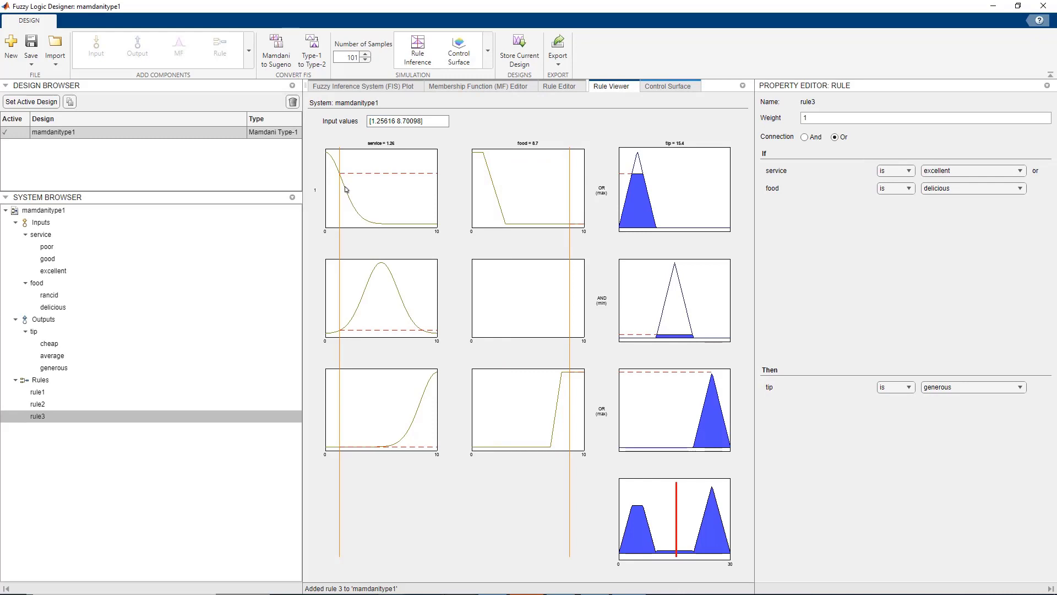
drag(331, 188, 369, 192)
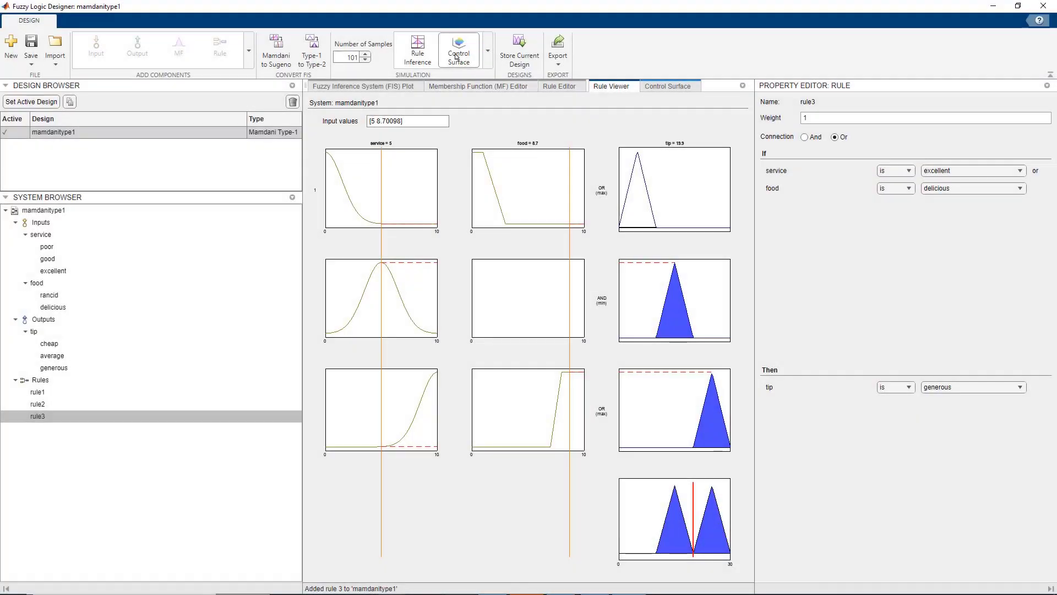
click(668, 86)
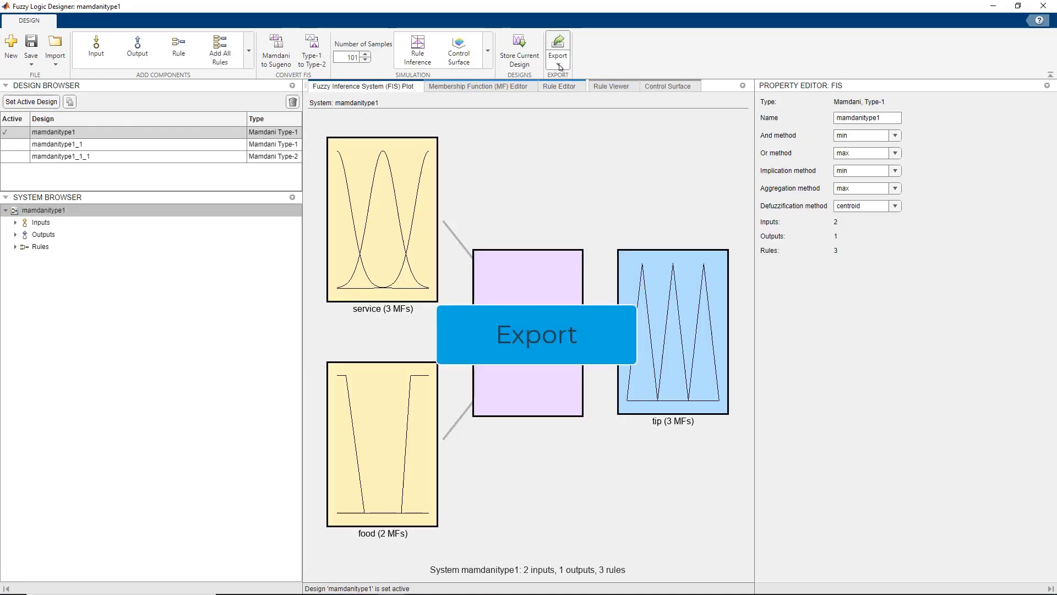
Step: Export the mamdanitype1 fuzzy system to the MATLAB workspace
click(557, 50)
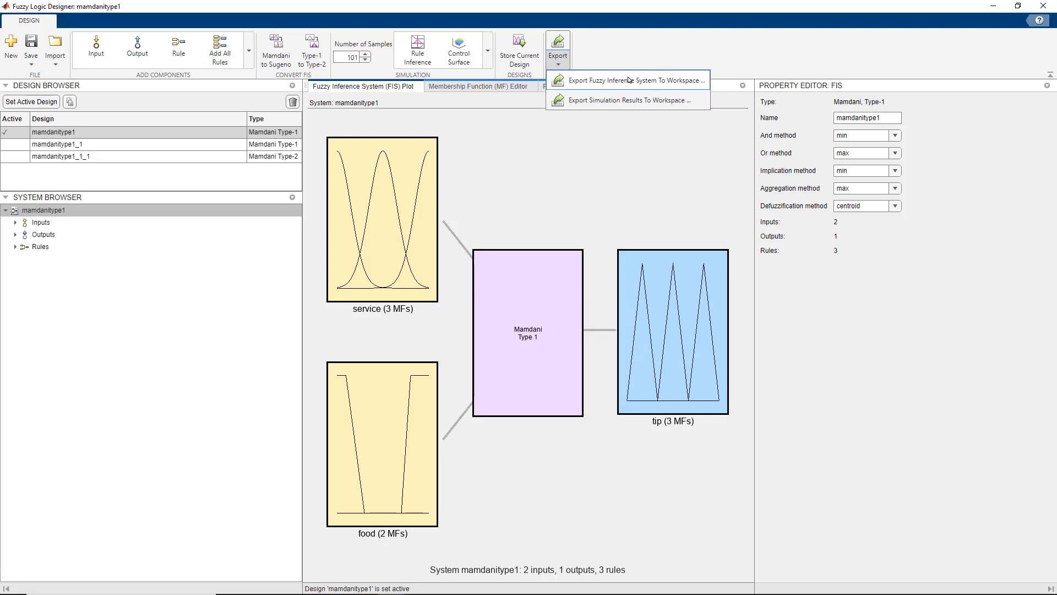
click(629, 81)
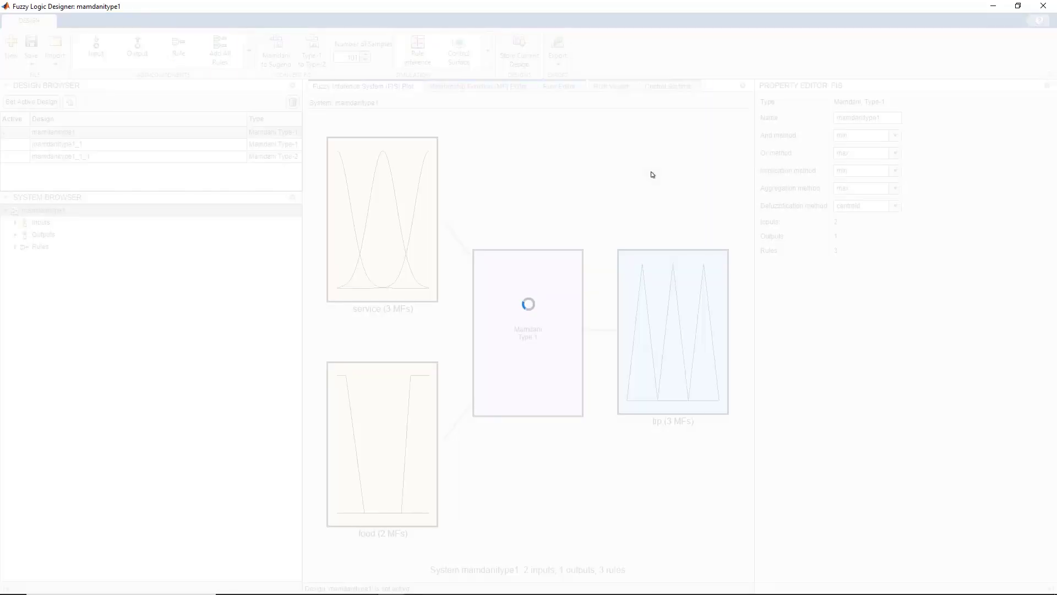
click(557, 47)
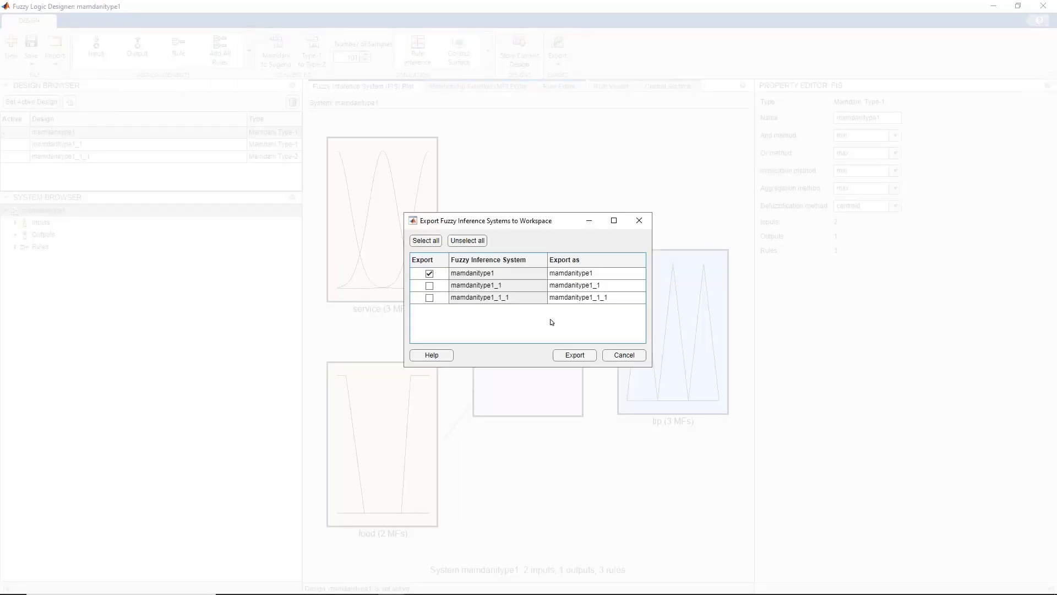
click(573, 355)
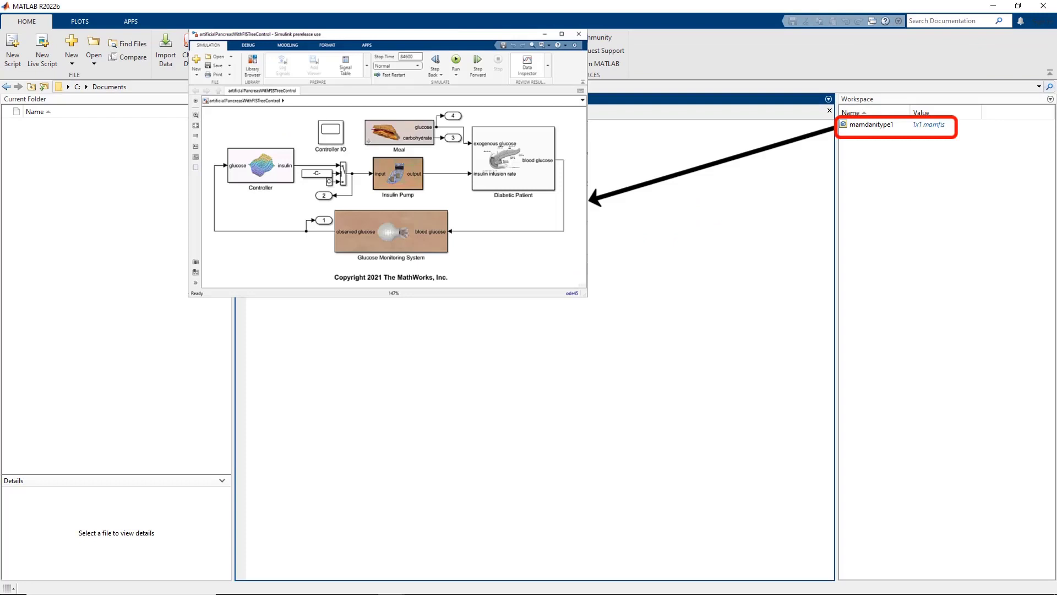
click(260, 166)
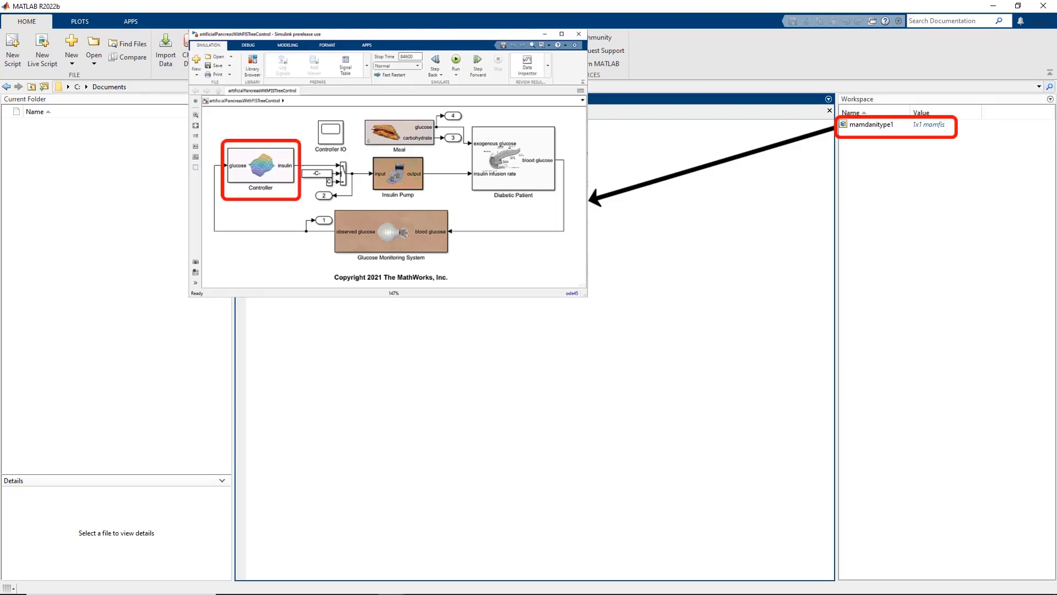